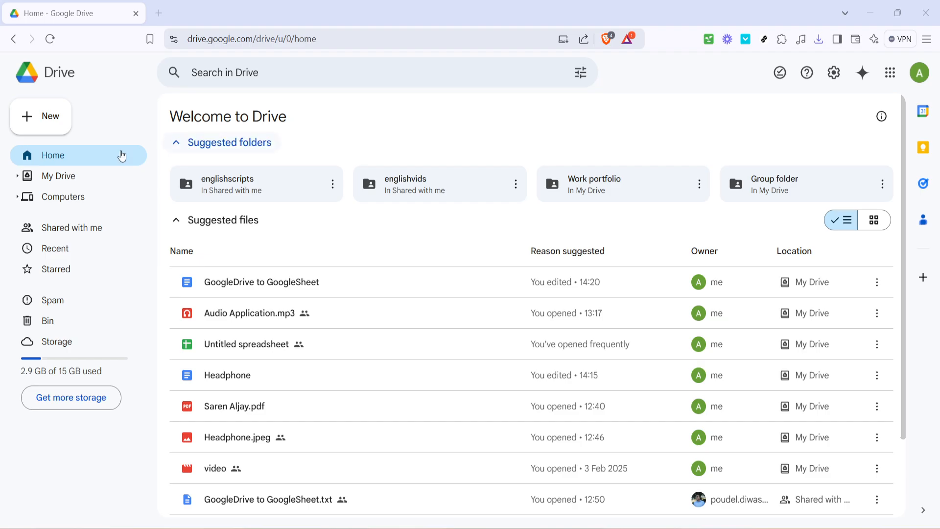
{"action": "mouse_move", "coordinate": [47, 320]}
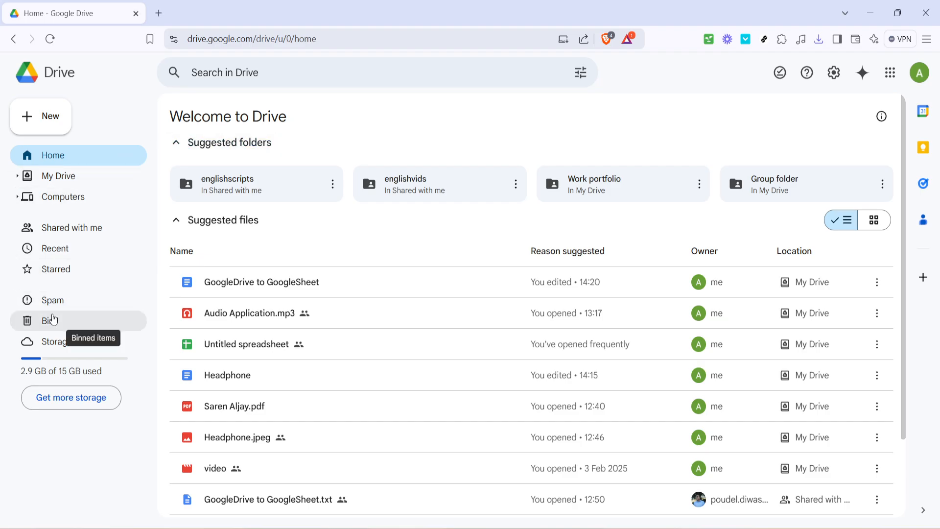
Open the Bin to list trashed items like Policies updates.zip and Copy of hey.mp3
{"action": "left_click", "coordinate": [47, 321]}
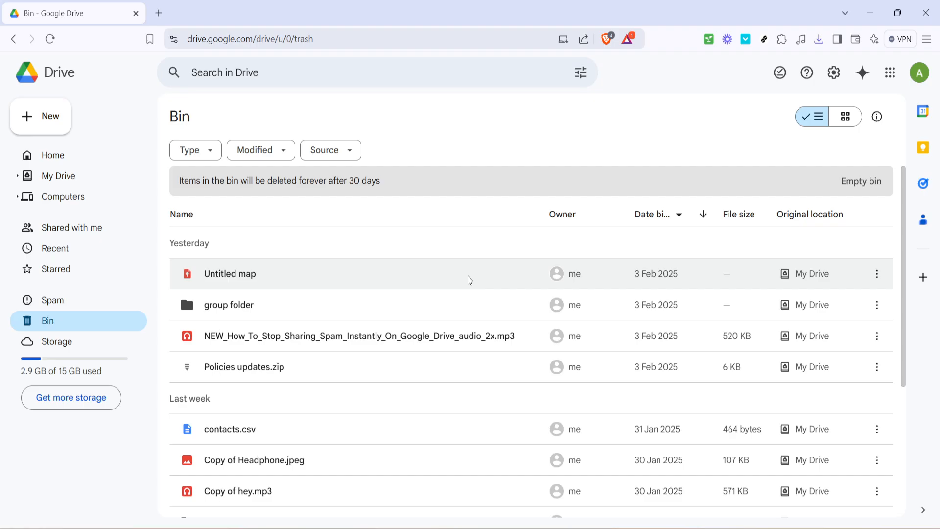
{"action": "mouse_move", "coordinate": [467, 280]}
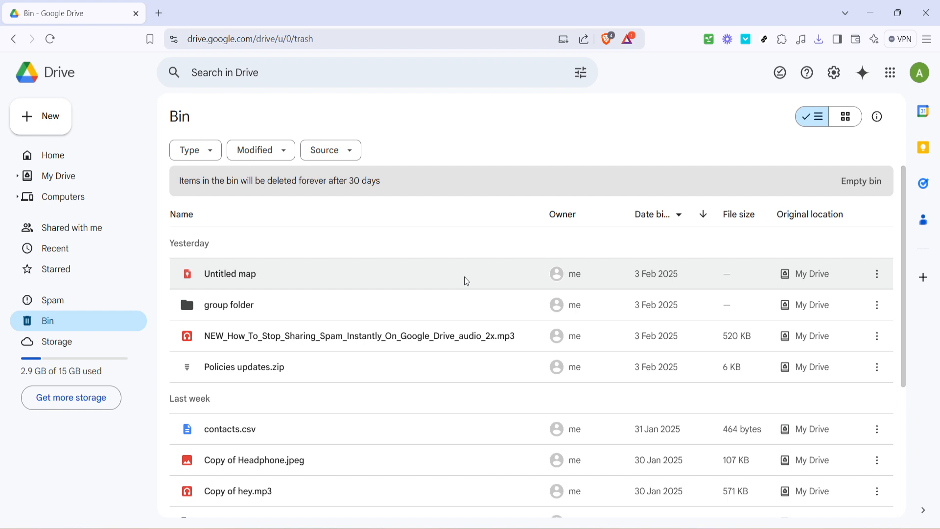
{"action": "mouse_move", "coordinate": [285, 139]}
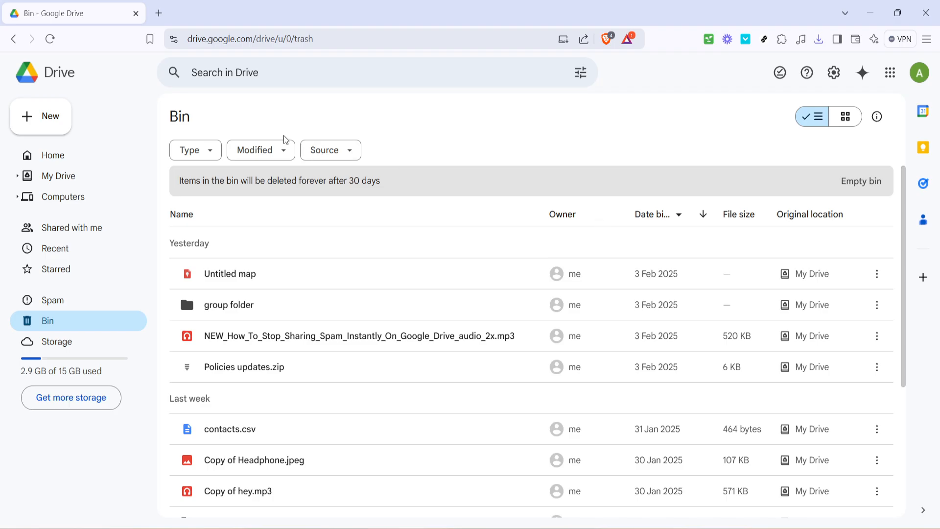
{"action": "mouse_move", "coordinate": [260, 150]}
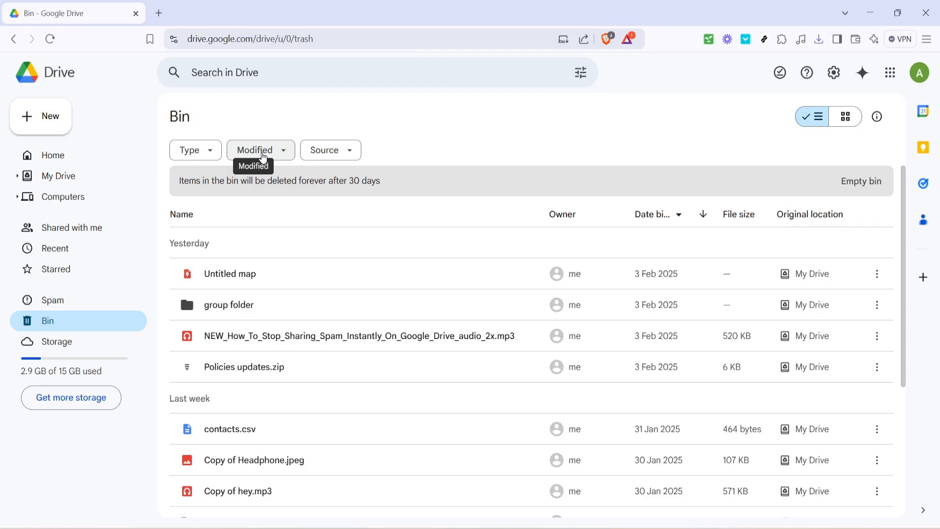
{"action": "left_click", "coordinate": [260, 150]}
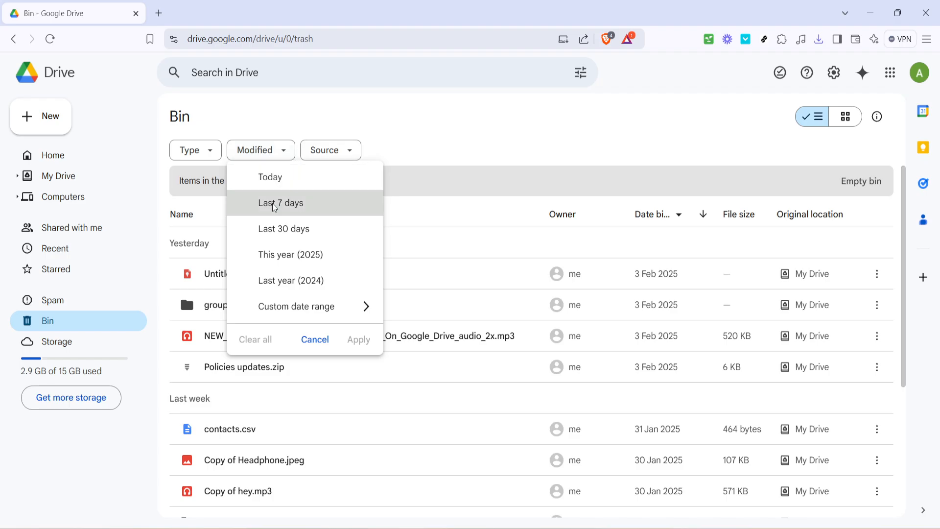
{"action": "mouse_move", "coordinate": [284, 228]}
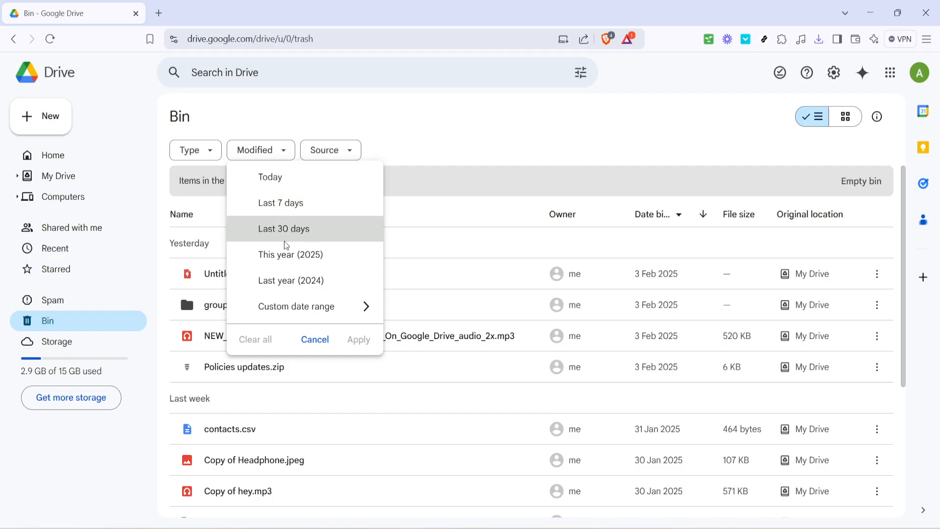
{"action": "mouse_move", "coordinate": [281, 203]}
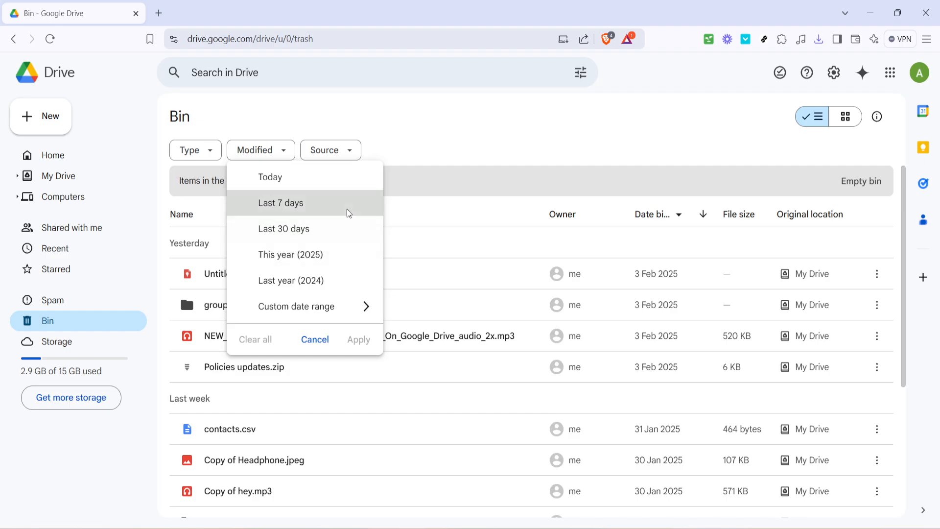
{"action": "mouse_move", "coordinate": [310, 280]}
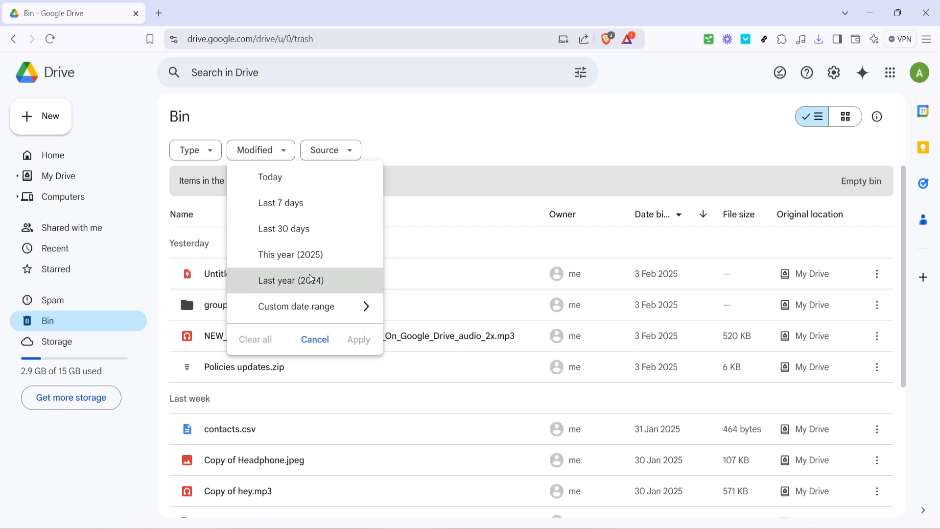
{"action": "mouse_move", "coordinate": [297, 306]}
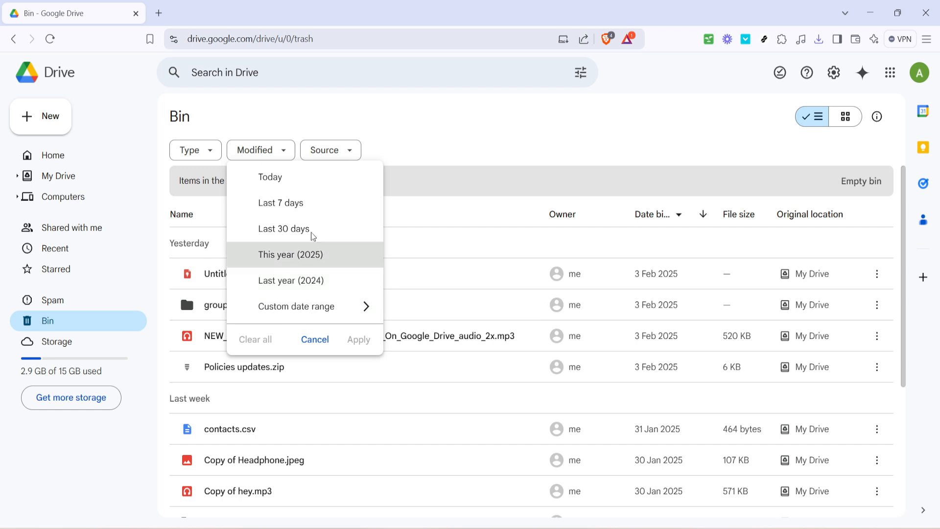
{"action": "mouse_move", "coordinate": [433, 167]}
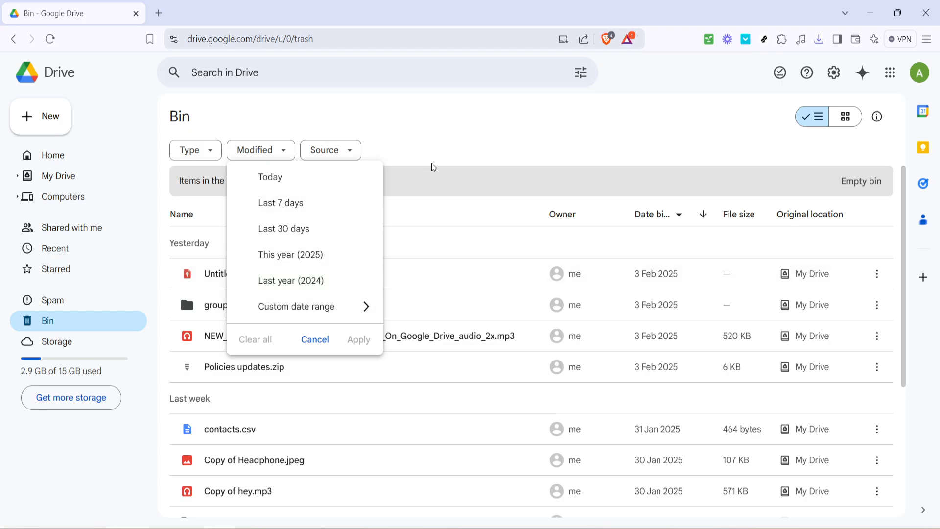
{"action": "mouse_move", "coordinate": [449, 154]}
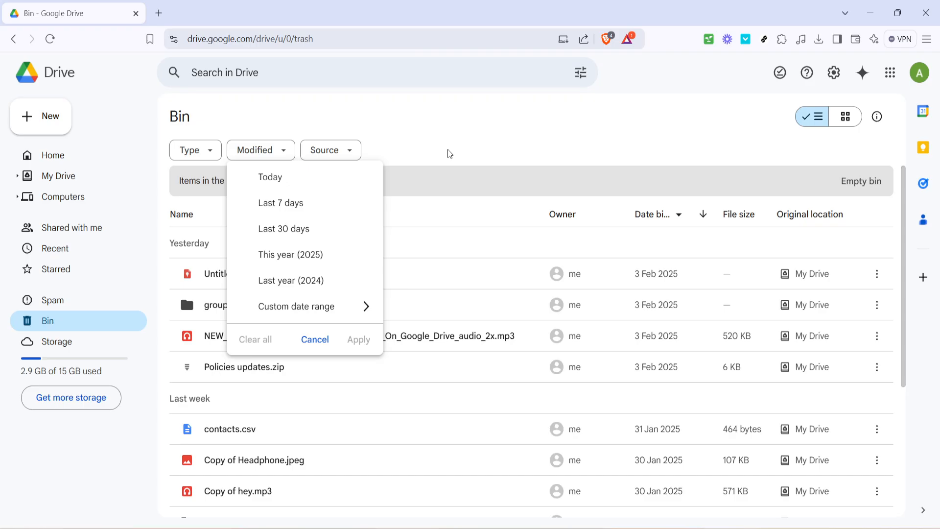
{"action": "left_click", "coordinate": [315, 339]}
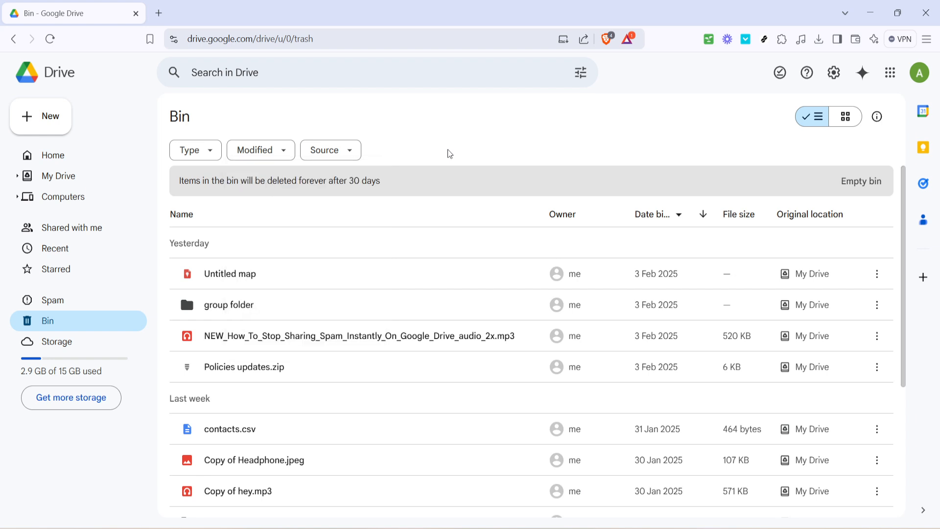